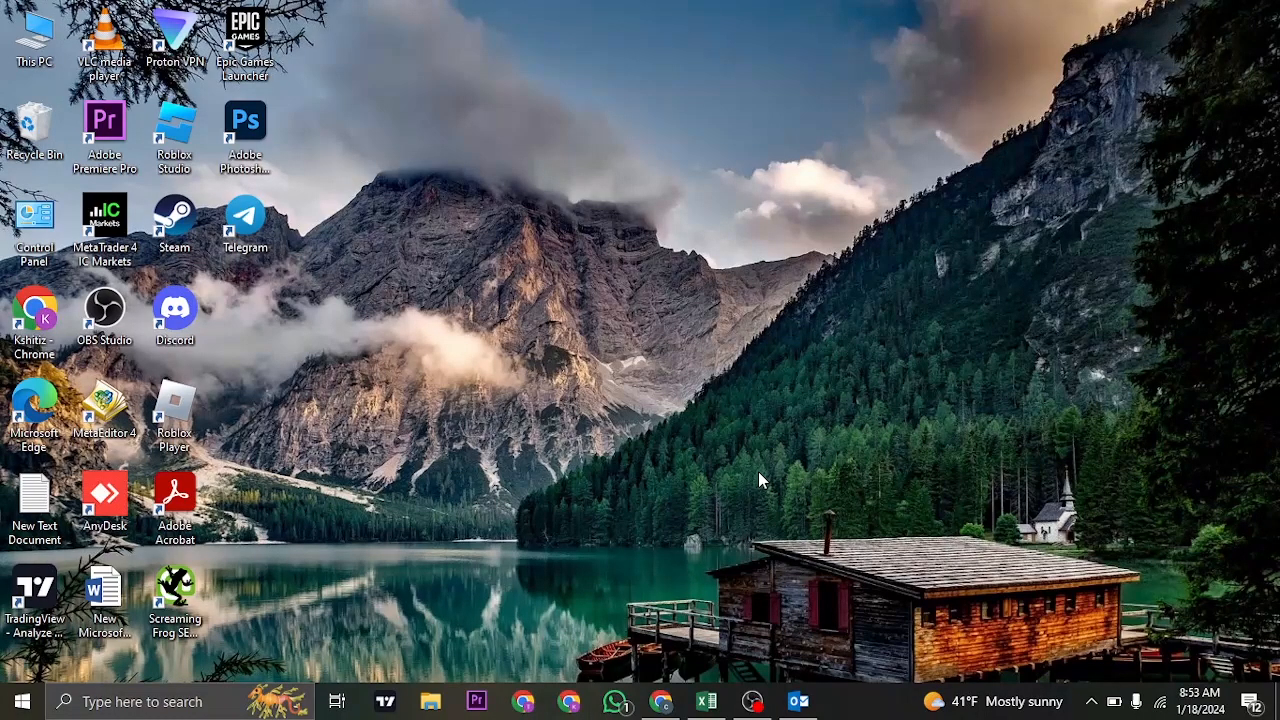
pyautogui.moveTo(893, 403)
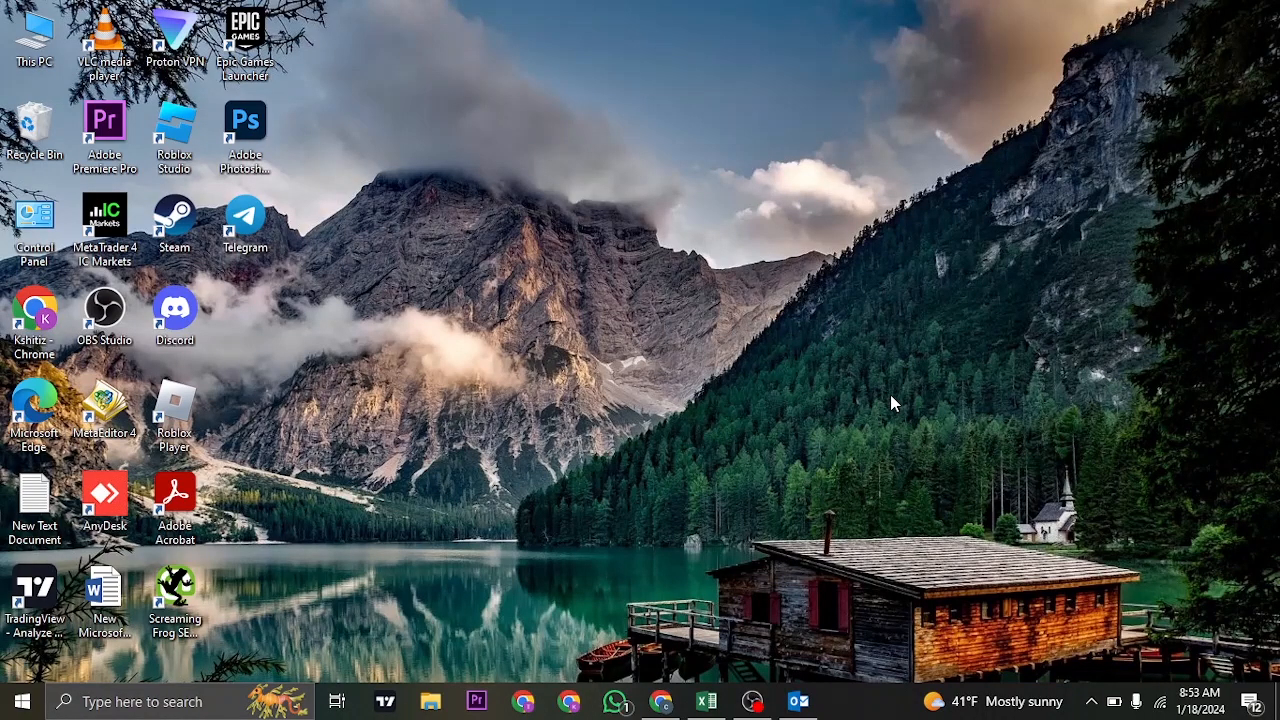
pyautogui.moveTo(1063, 497)
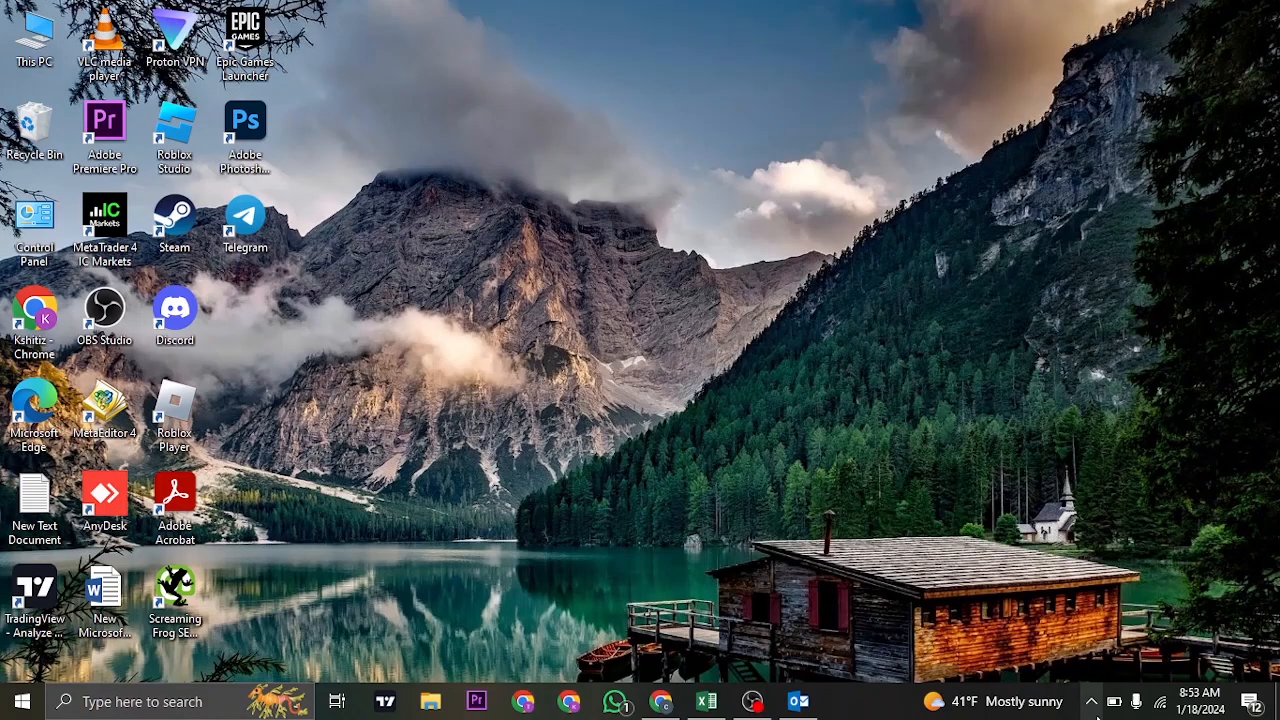
# Reveal the hidden system tray icons to see background apps
pyautogui.click(1091, 701)
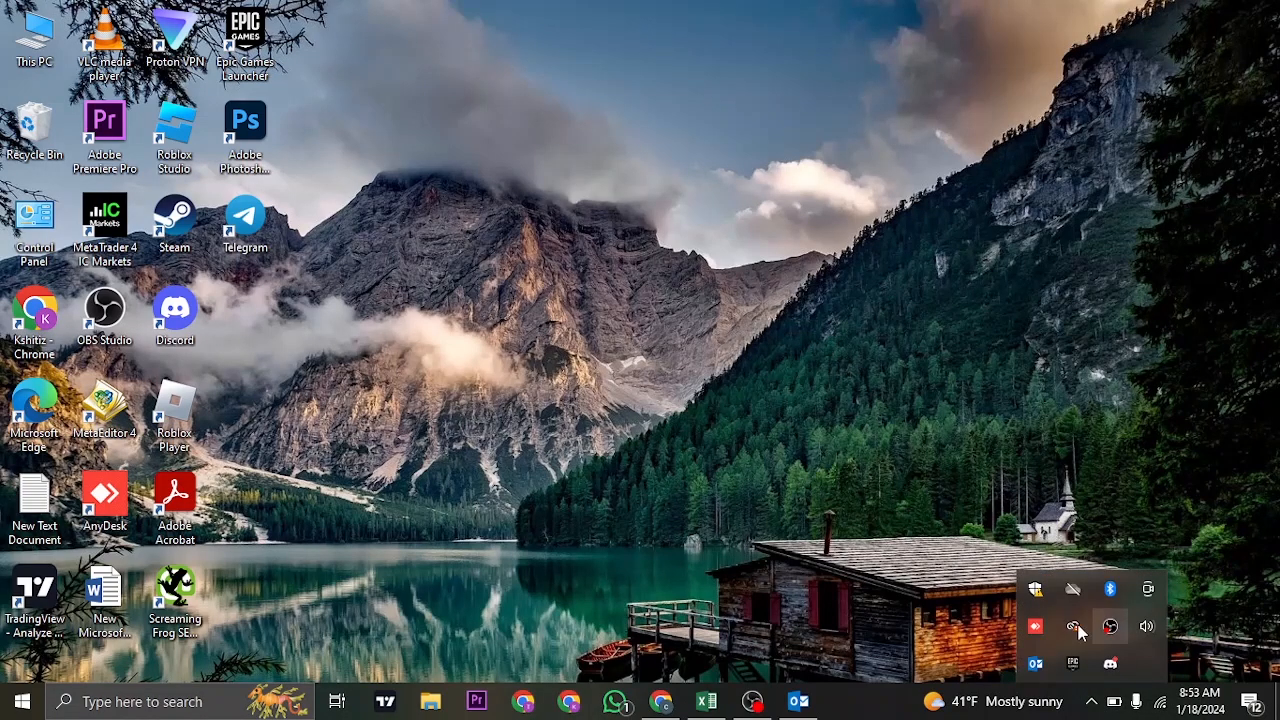
pyautogui.moveTo(1036, 663)
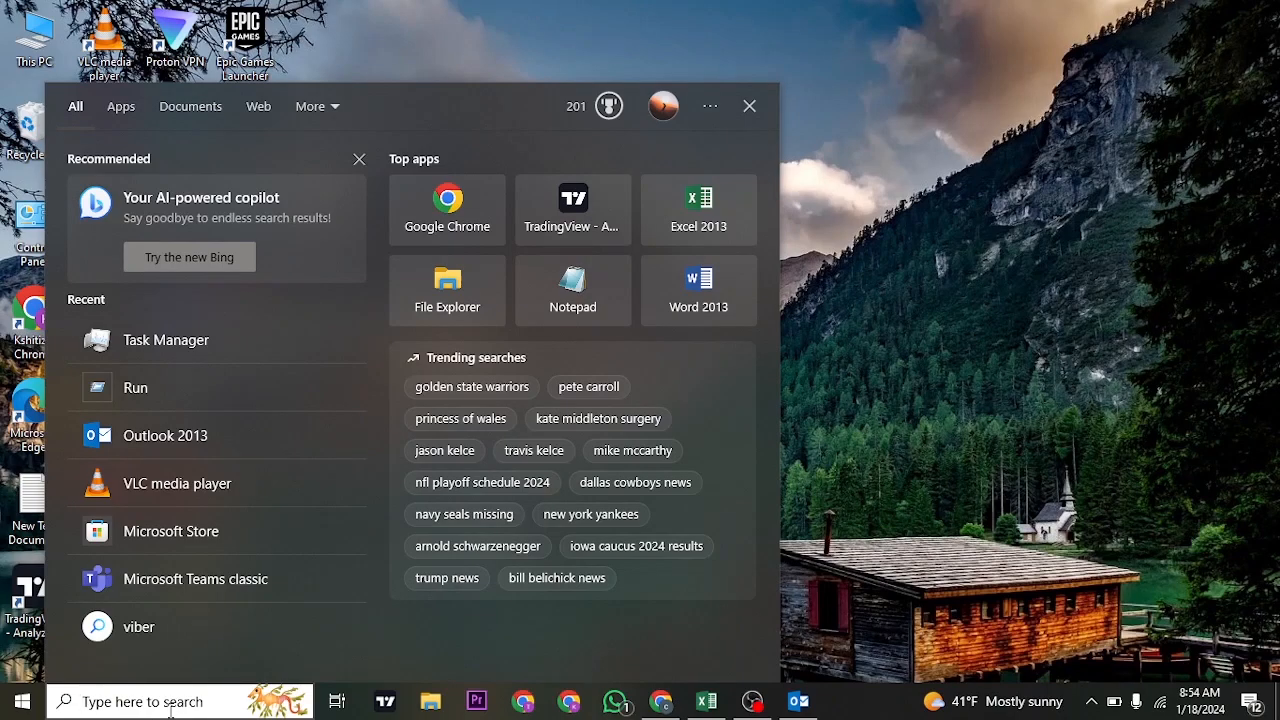
# Search 'tas' in Windows search and launch Task Manager
pyautogui.write('tas')
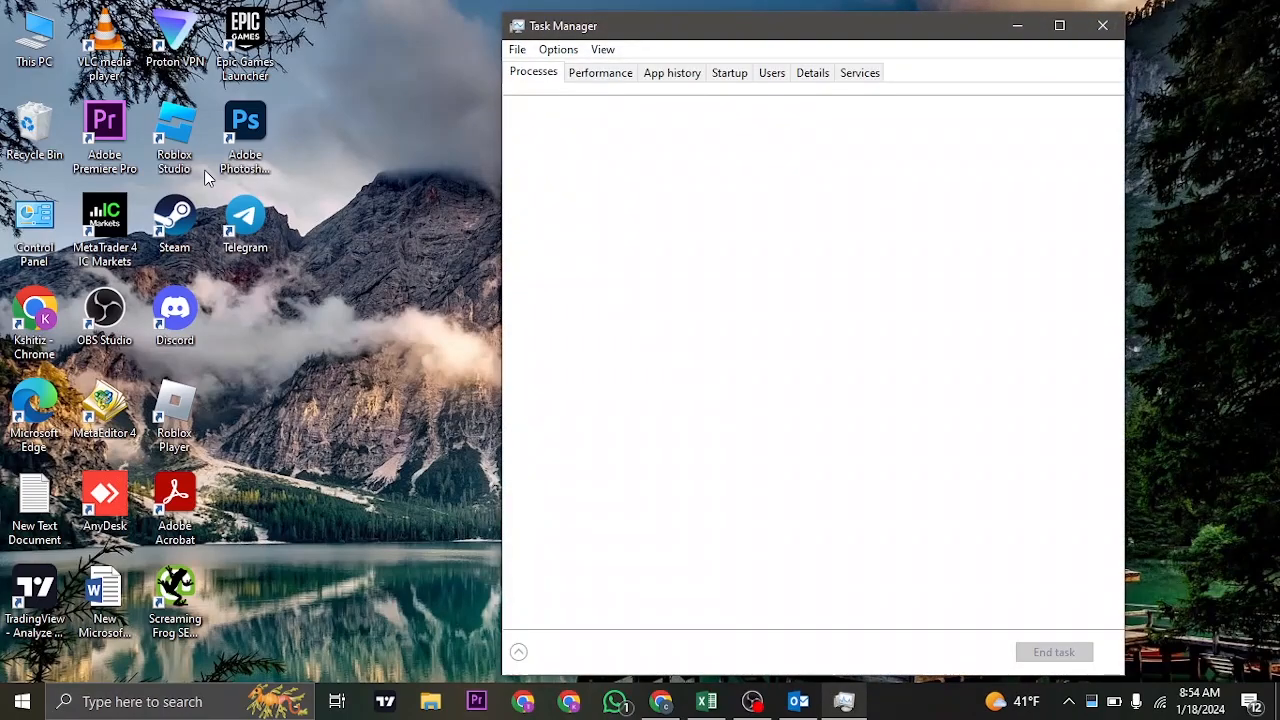
pyautogui.click(518, 651)
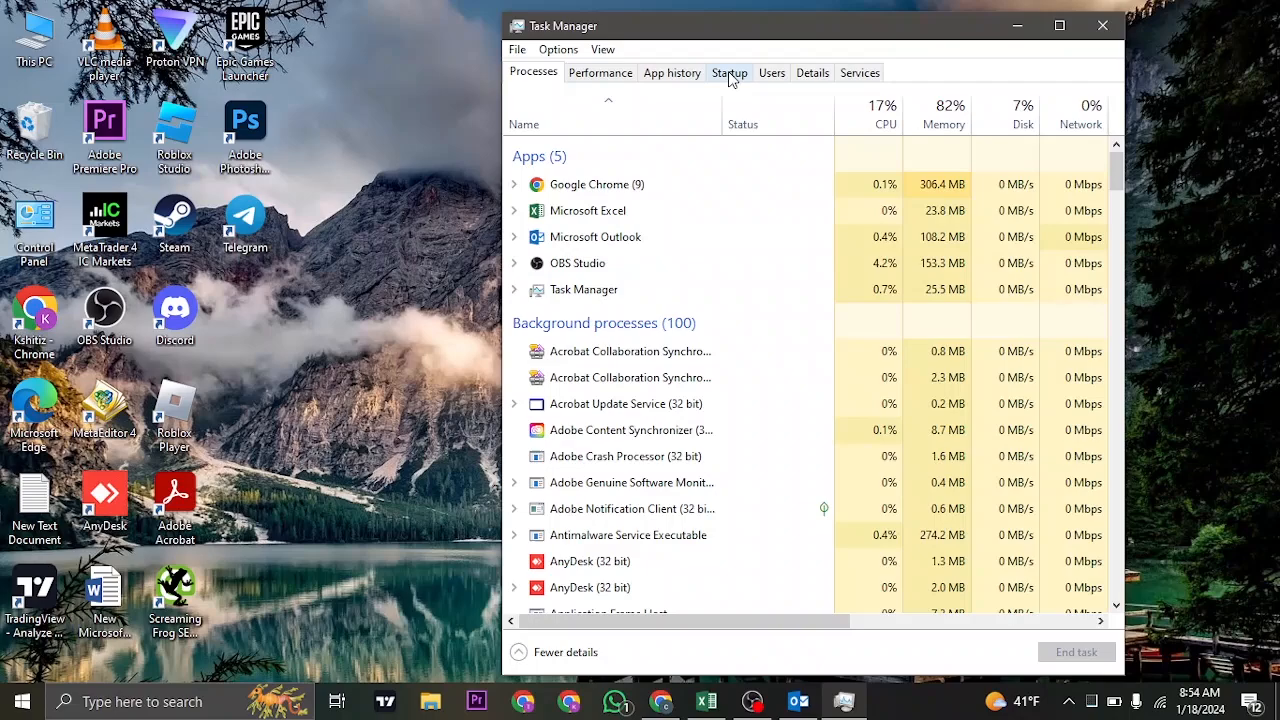
# Disable EpicGamesLauncher on the Startup tab and close Task Manager
pyautogui.click(729, 72)
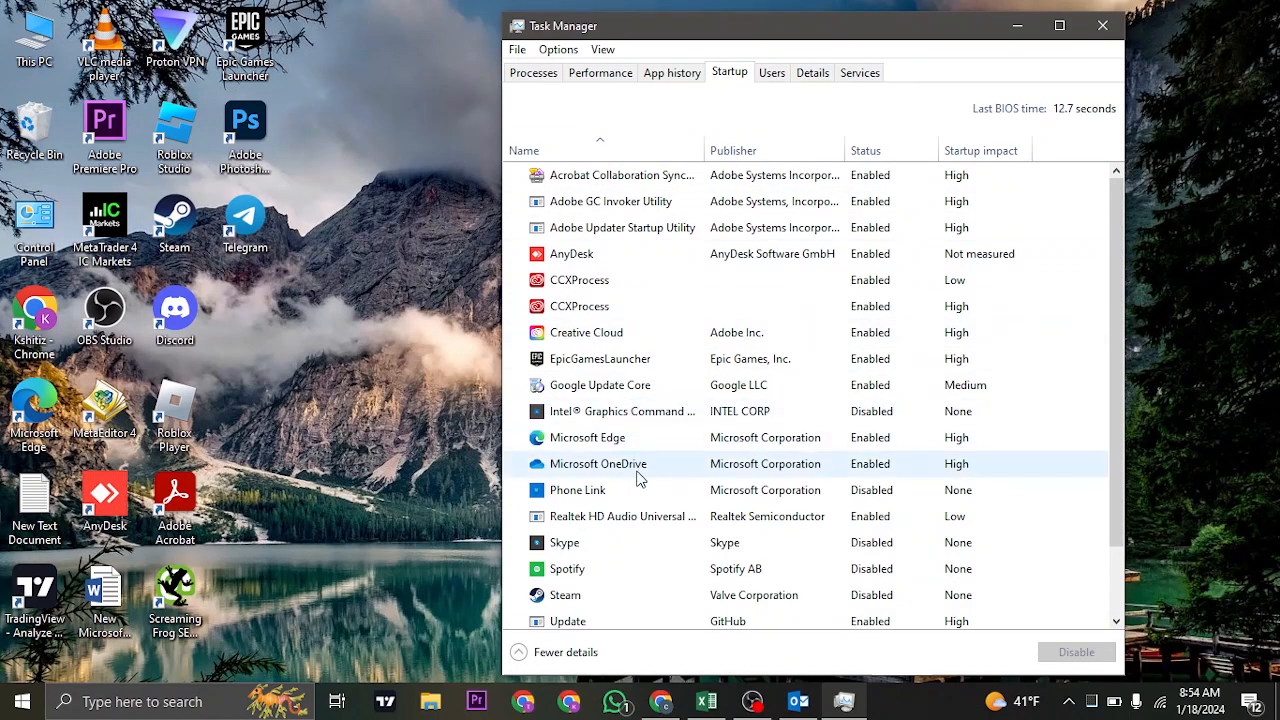
pyautogui.scroll(-3)
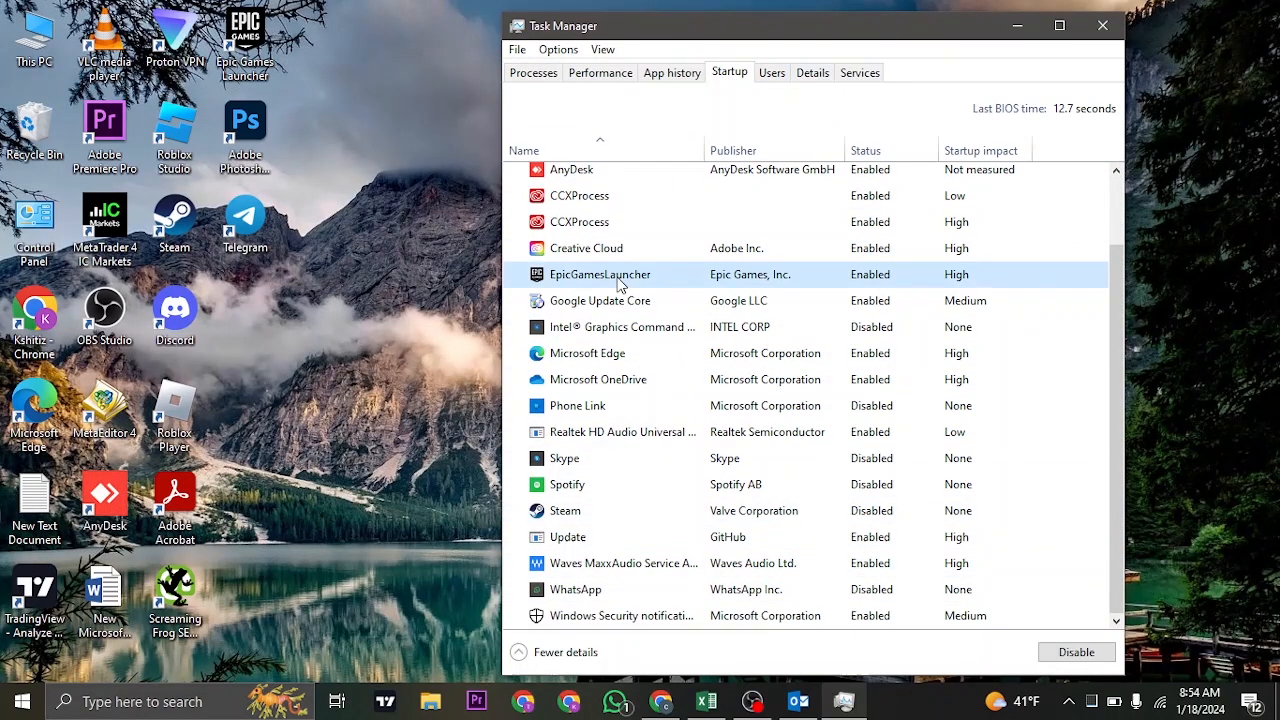
pyautogui.rightClick(600, 274)
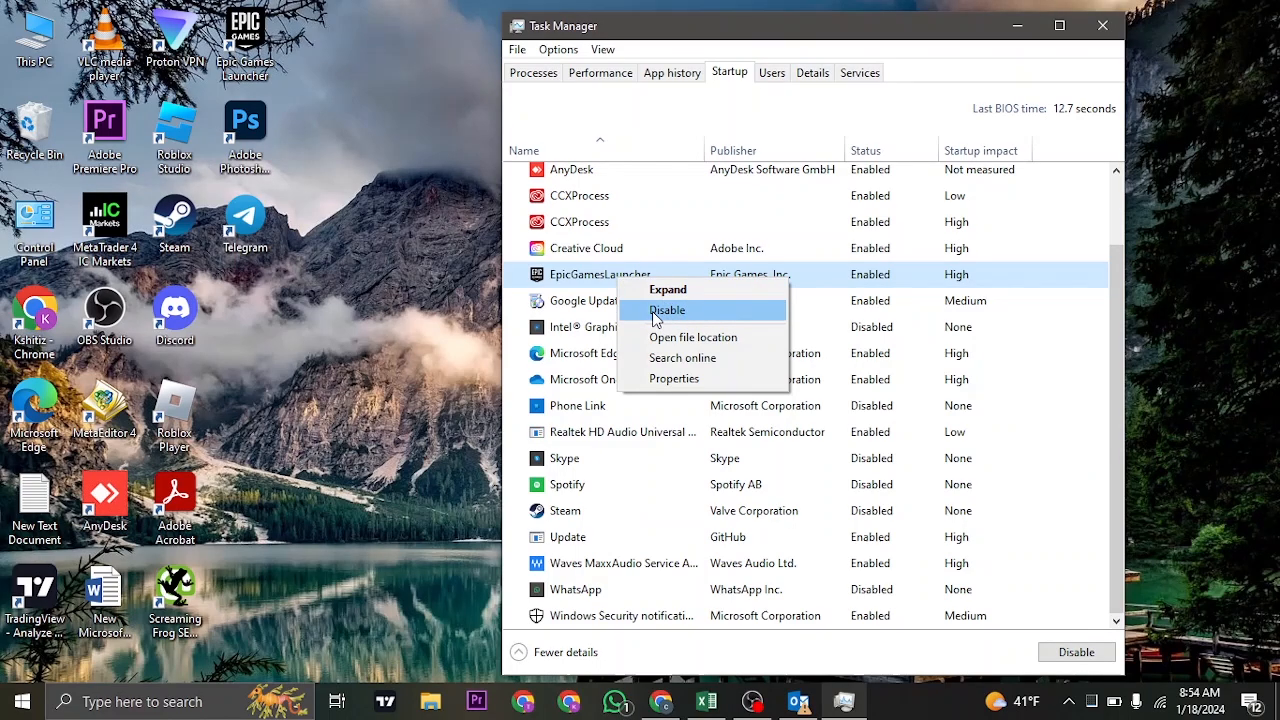
pyautogui.click(667, 310)
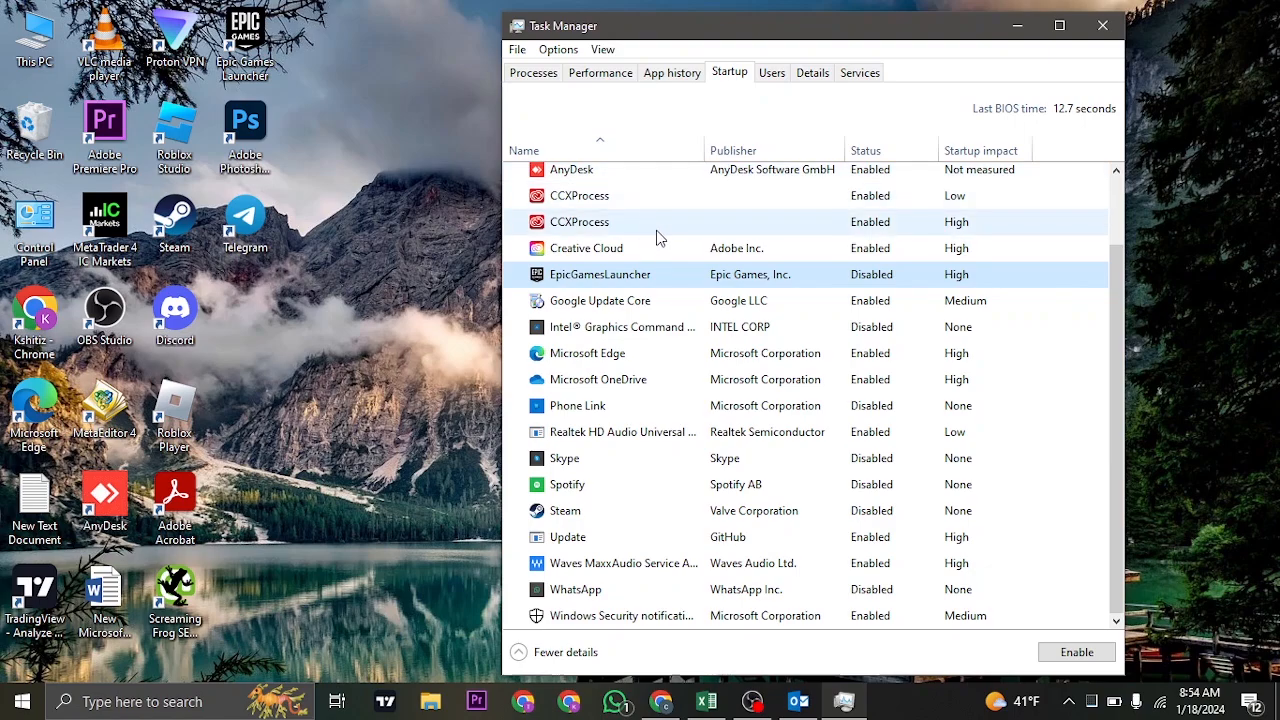
pyautogui.click(1102, 25)
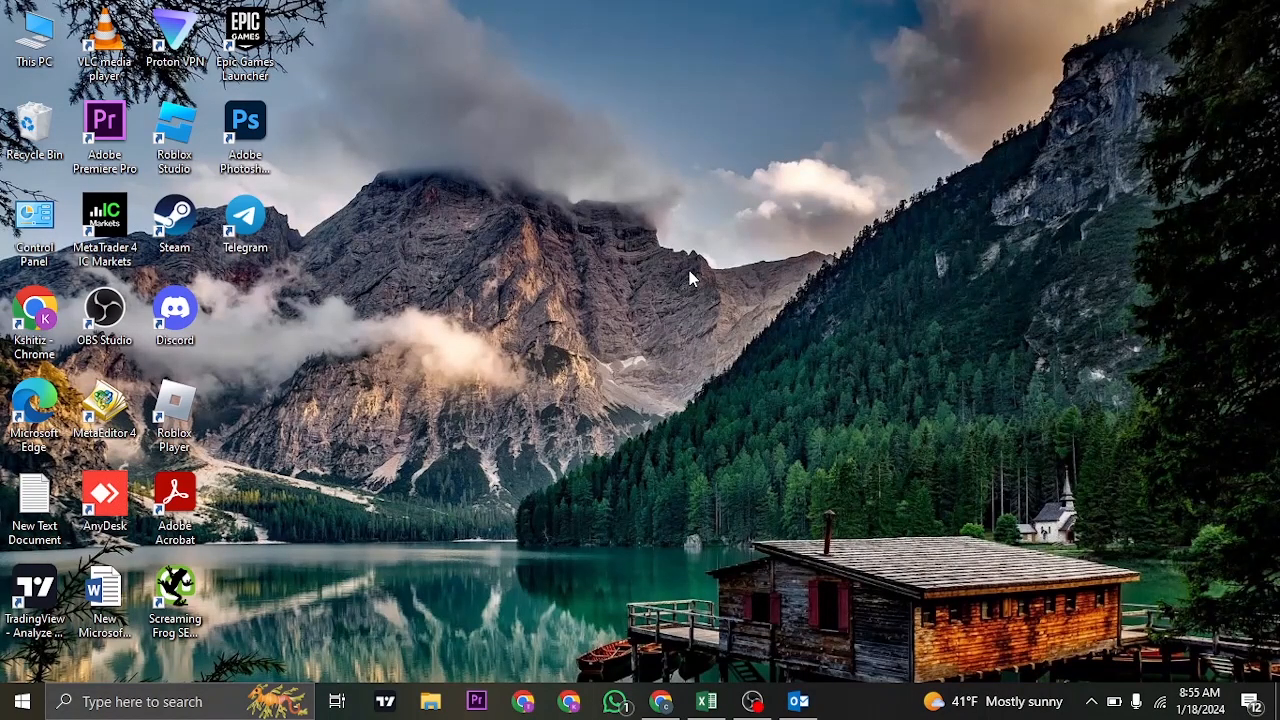
pyautogui.moveTo(222, 687)
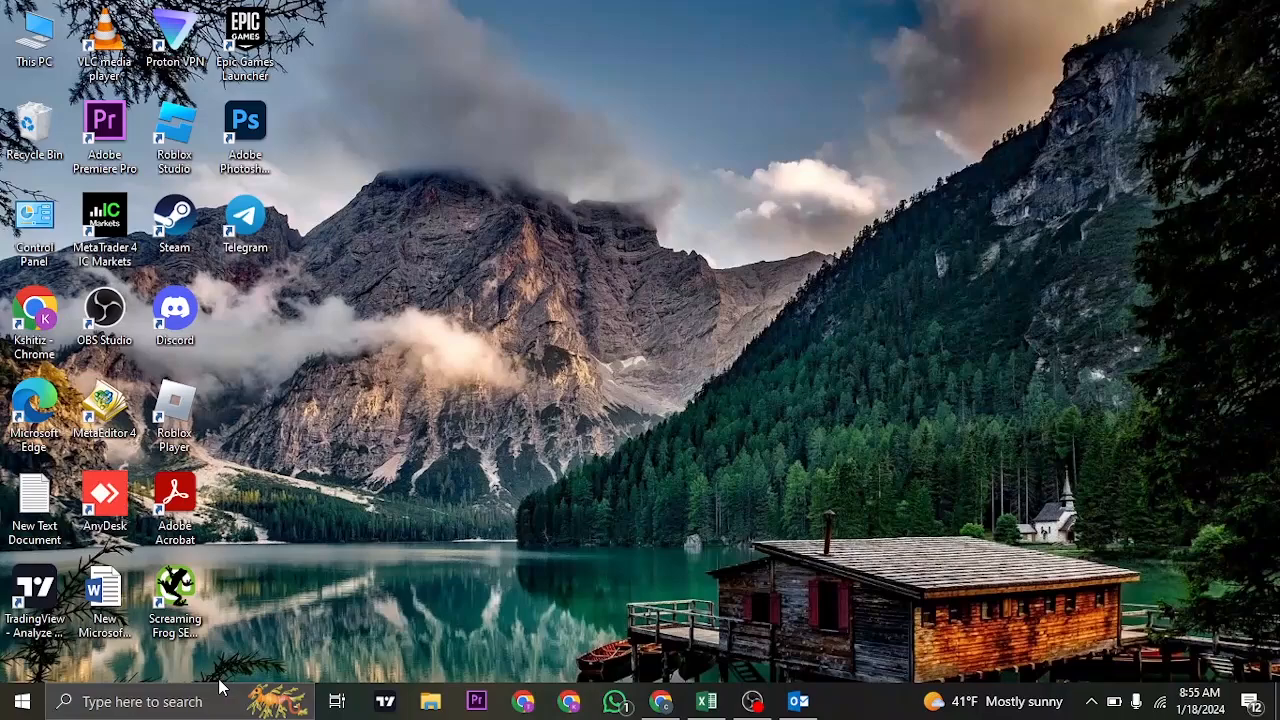
# Search 'out' in the taskbar search box to reach Programs and Features
pyautogui.write('out')
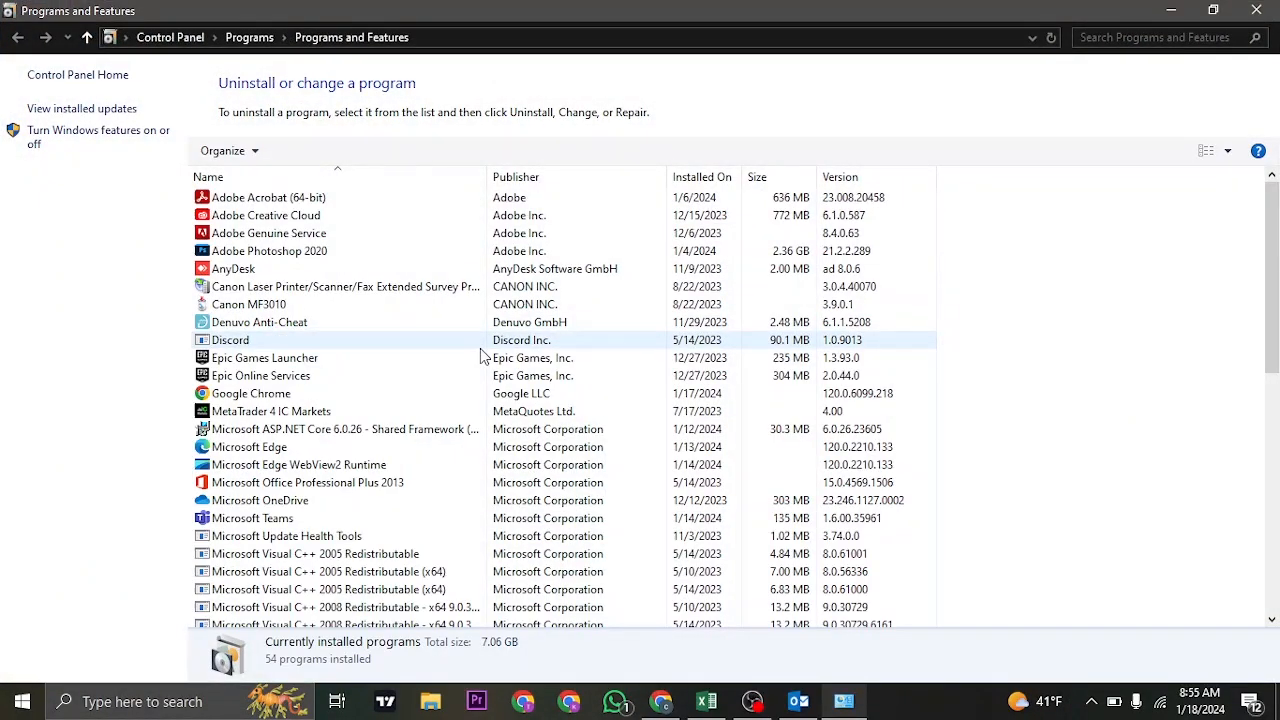
# Select installed programs like MetaTrader 4 IC Markets and OBS to expose Uninstall
pyautogui.click(248, 304)
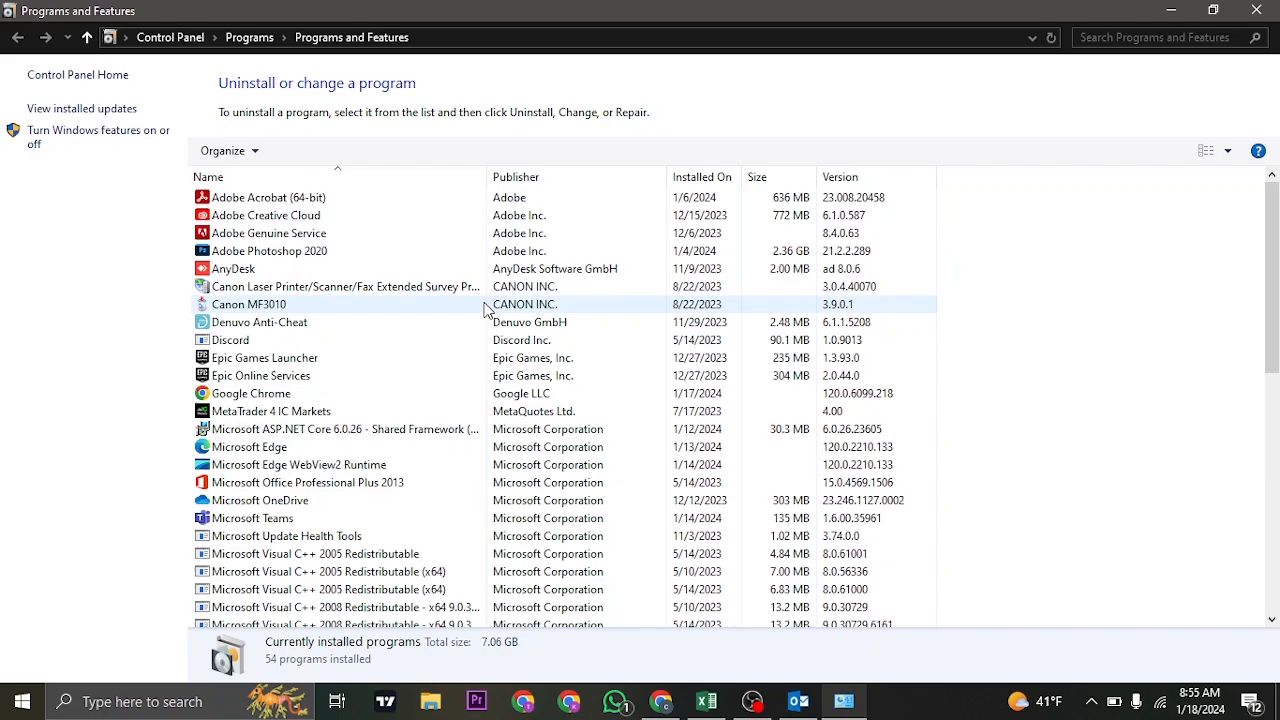
pyautogui.click(270, 411)
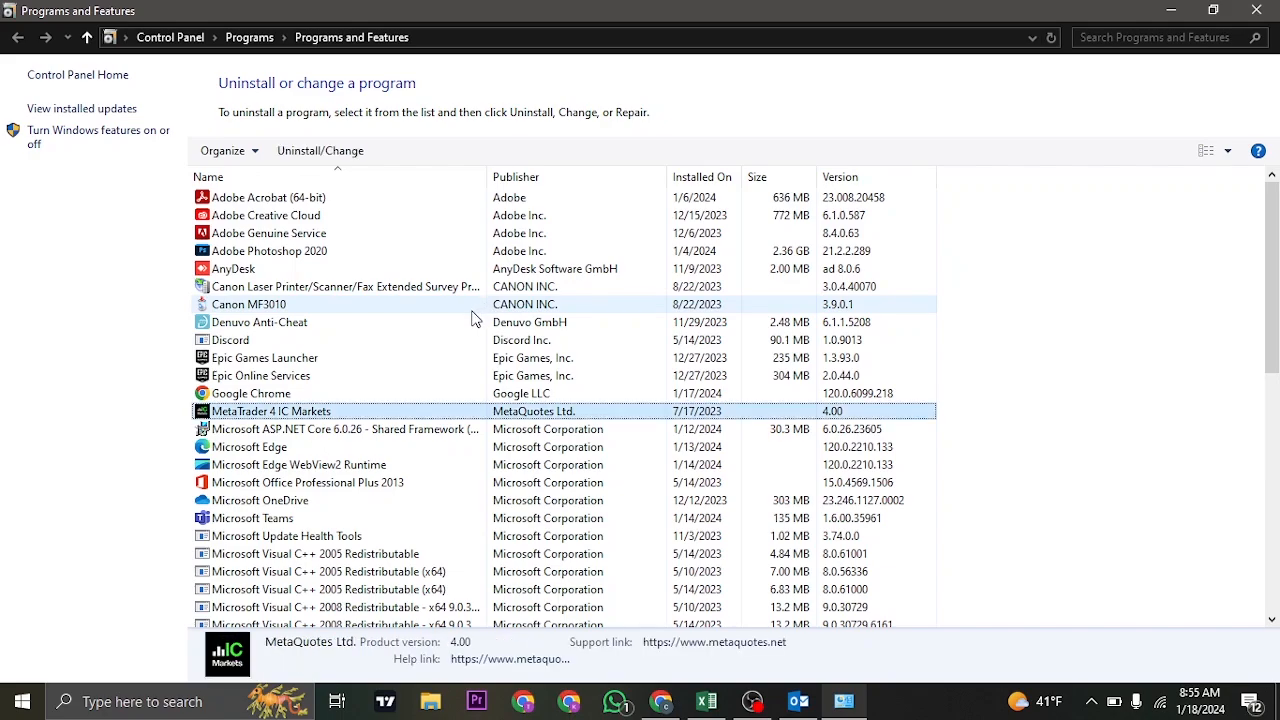
pyautogui.click(265, 357)
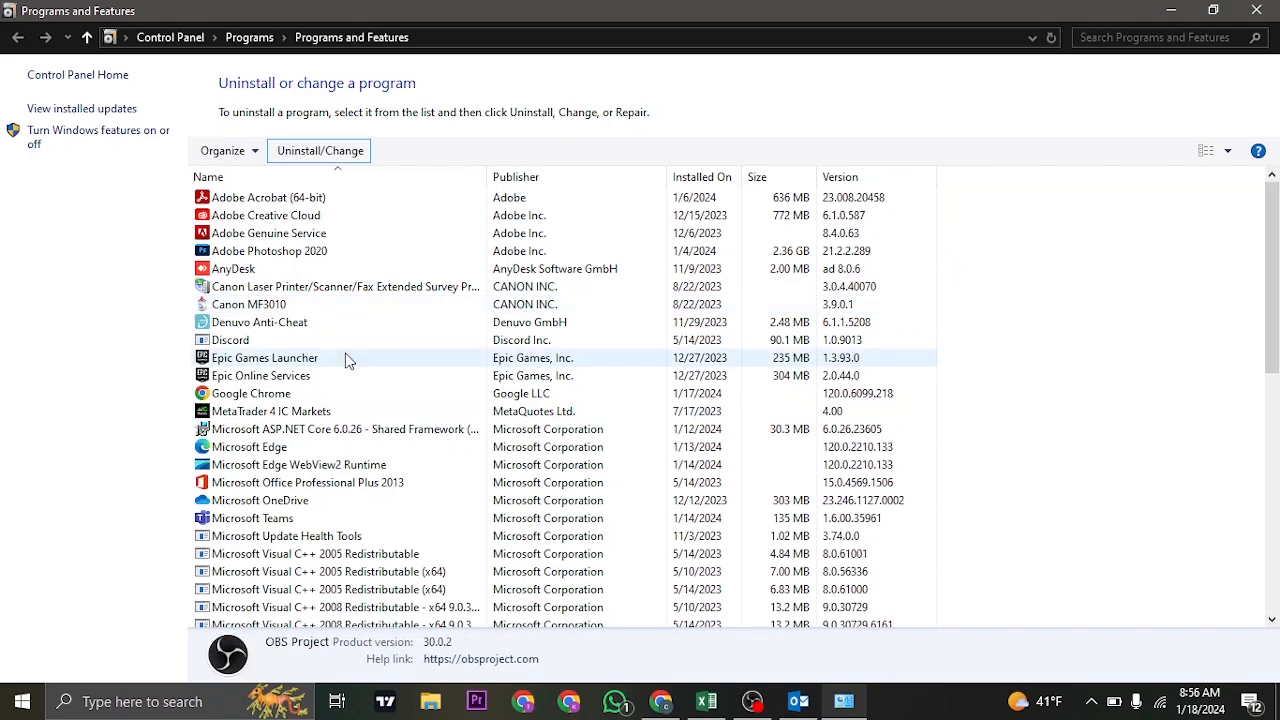